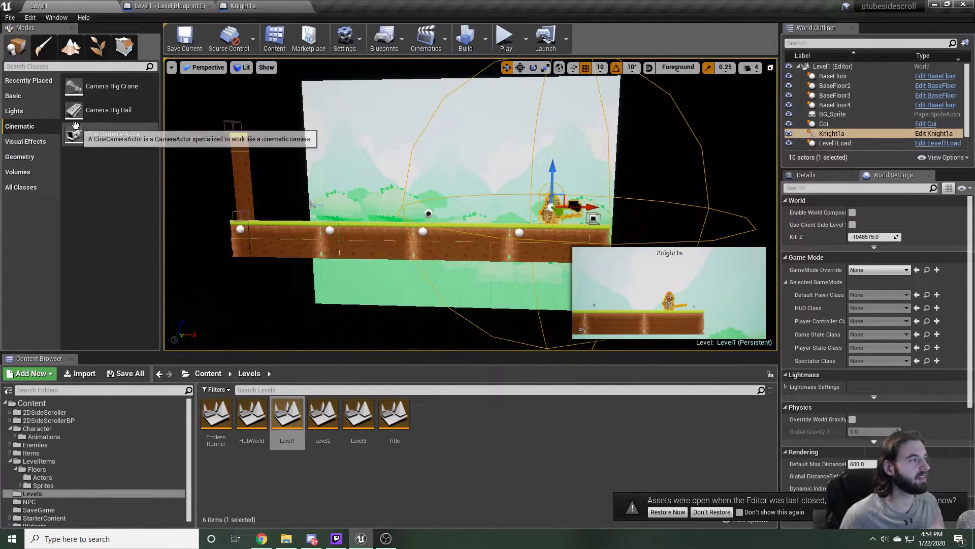
mouse_move(44, 93)
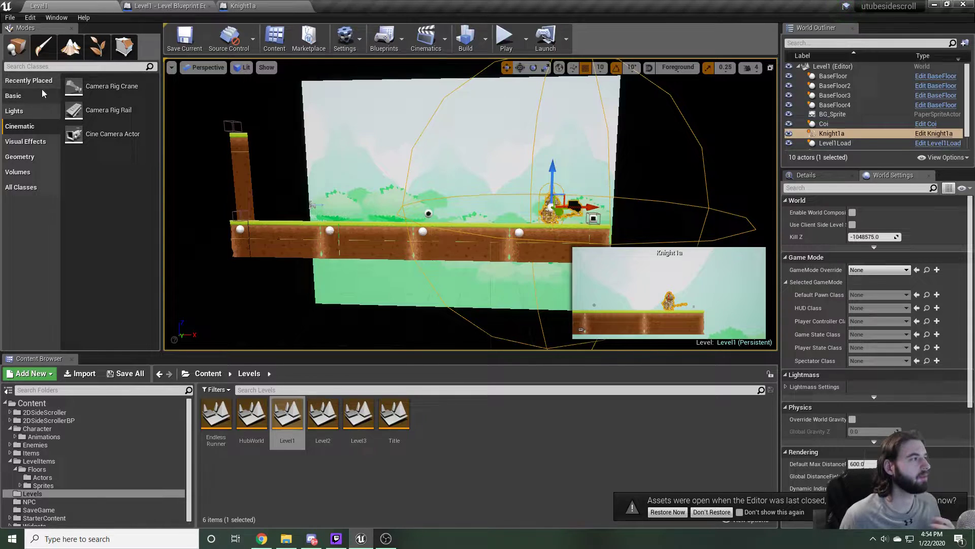
mouse_move(52, 126)
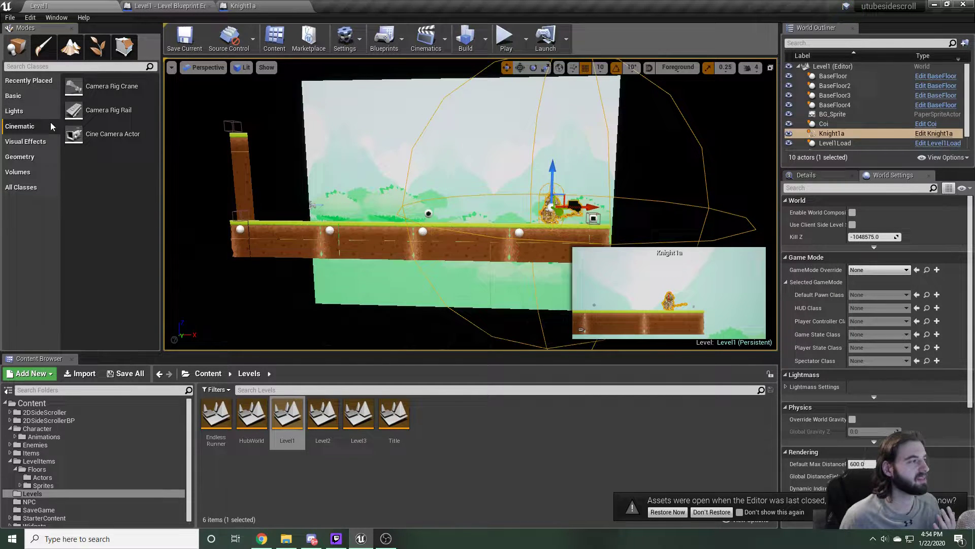
mouse_move(113, 134)
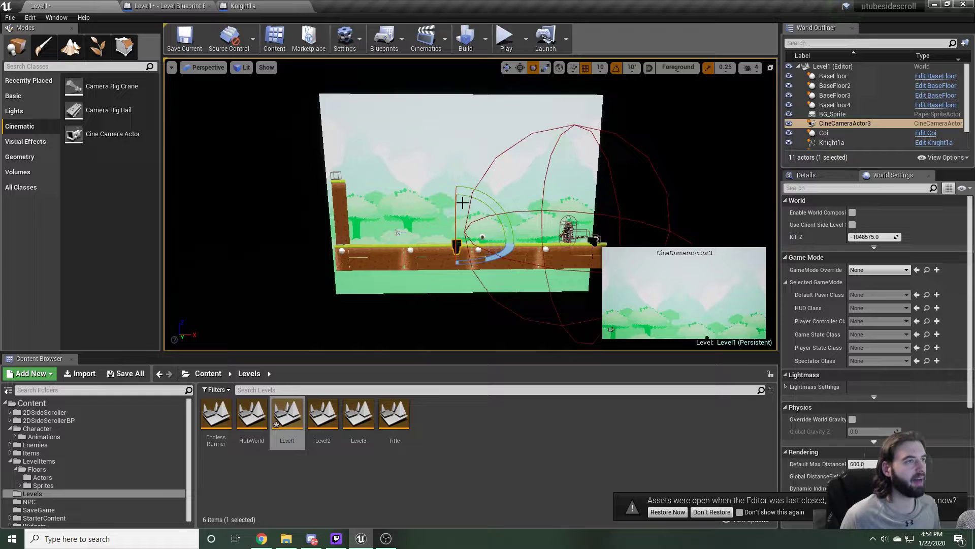
mouse_move(546, 67)
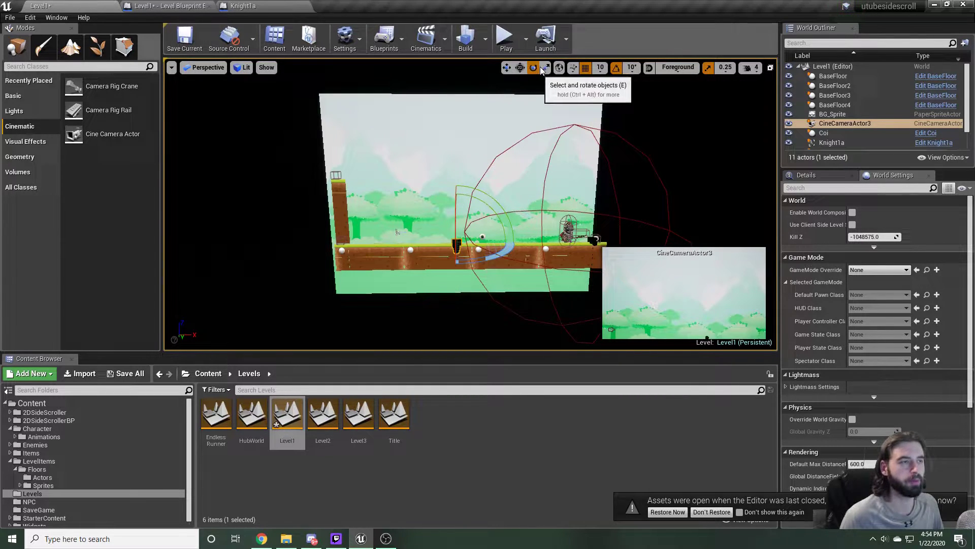
- Rotate and move CineCameraActor3 so its view sits over the knight character
click(506, 67)
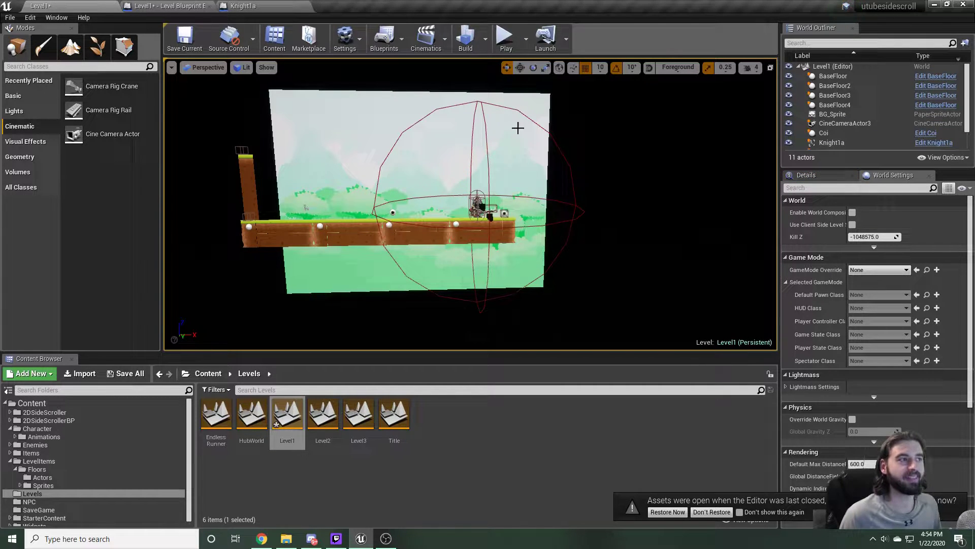
- Add a level sequence from Cinematics, saving the asset as cineYTtut
click(426, 37)
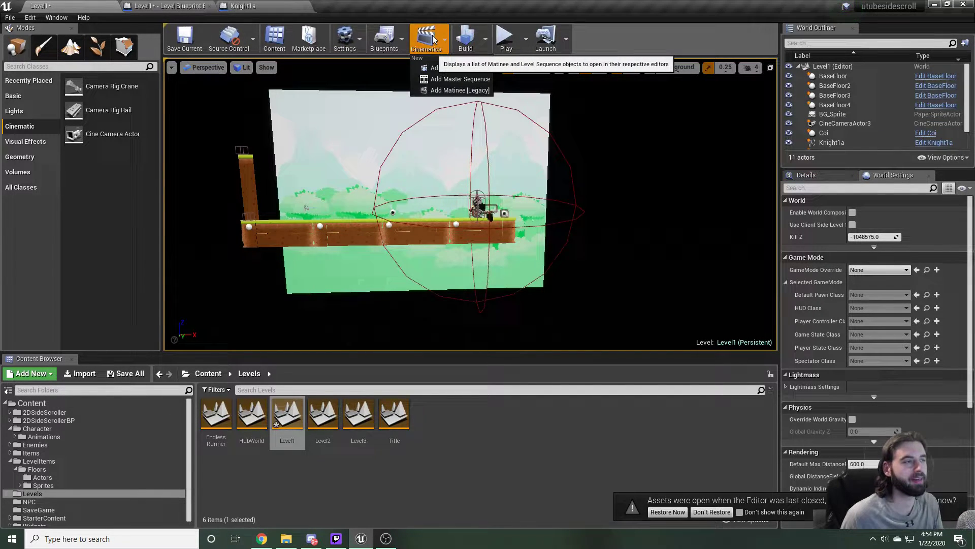
mouse_move(460, 68)
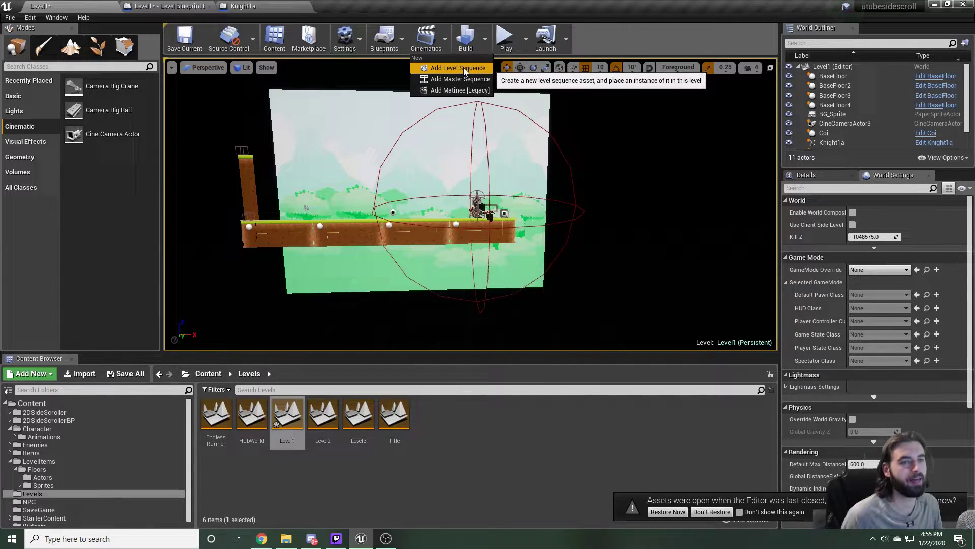
click(459, 68)
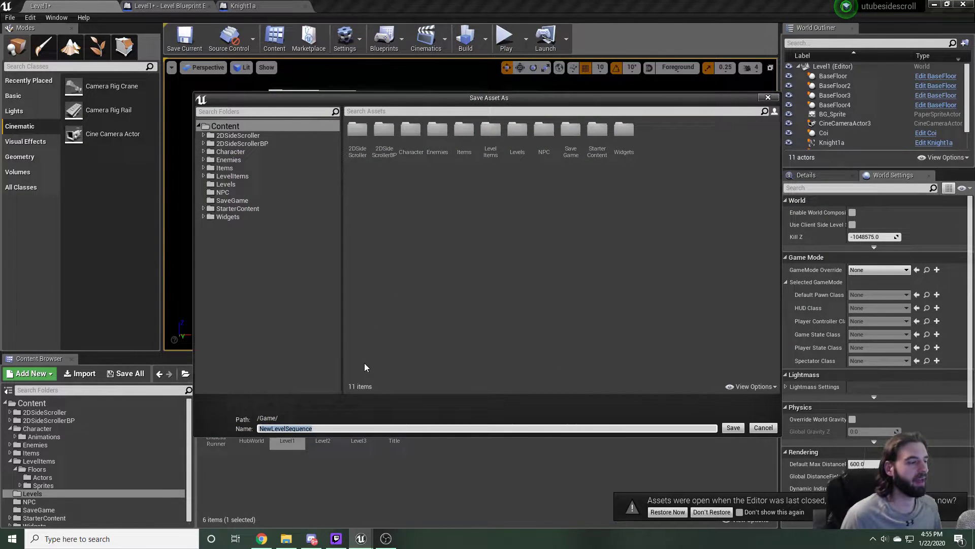
mouse_move(386, 381)
text(cineY)
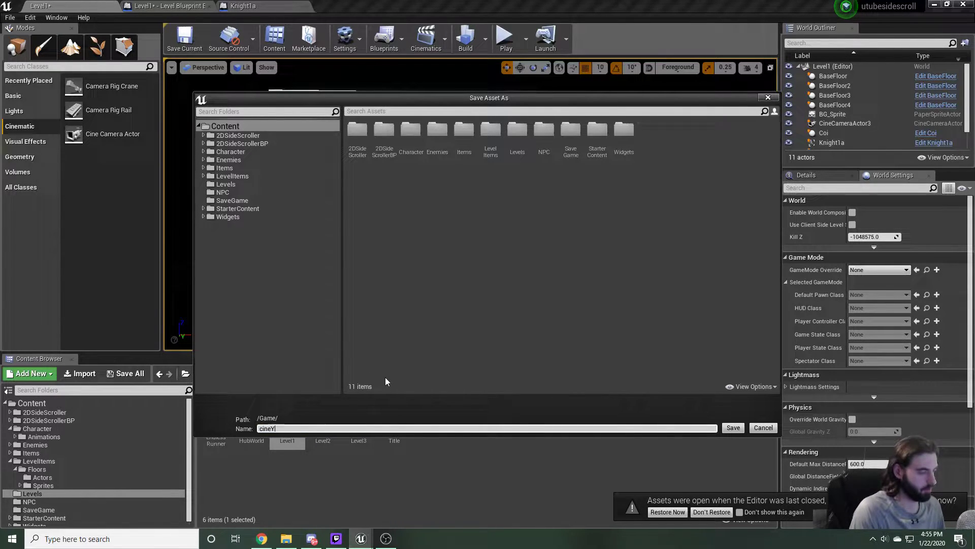
click(732, 428)
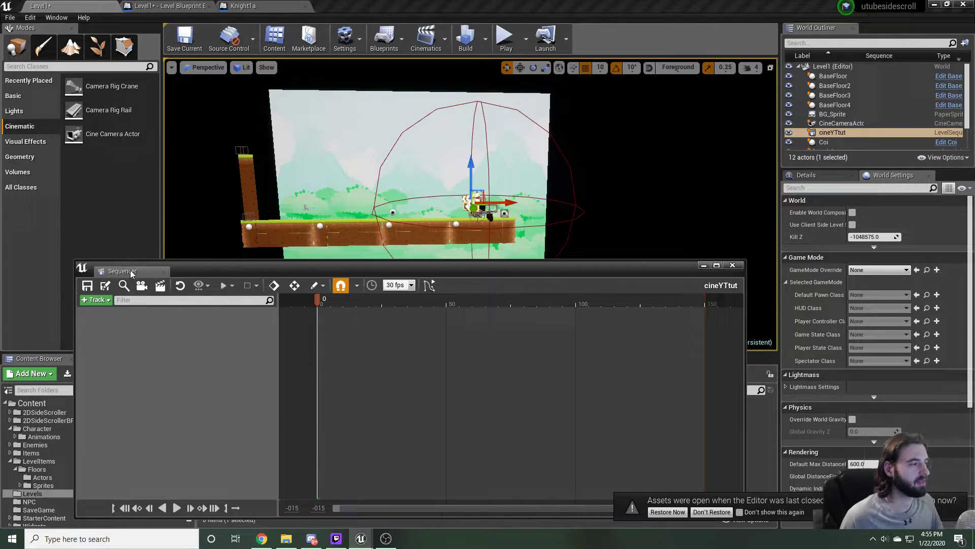
- Add CineCameraActor3 as a track in cineYTtut, bringing its camera cuts
click(95, 299)
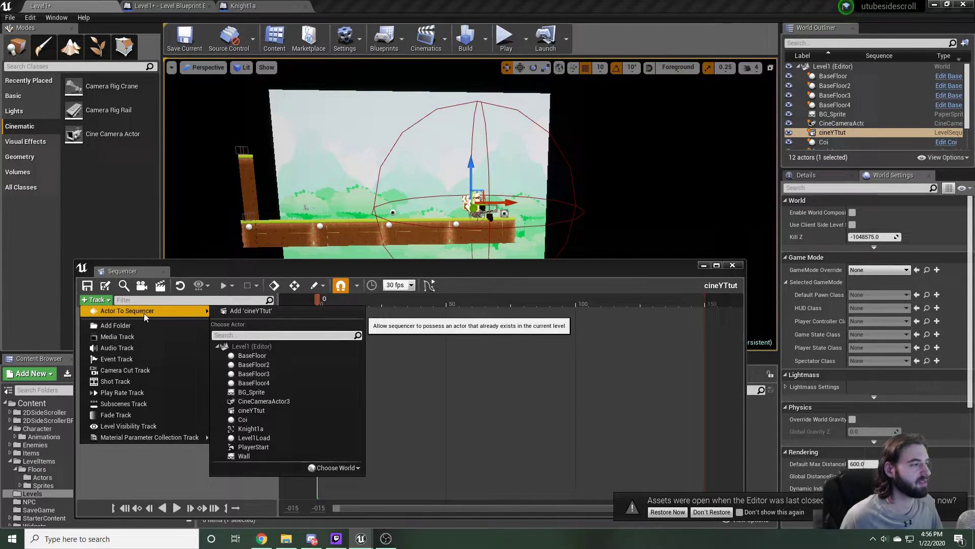
mouse_move(293, 355)
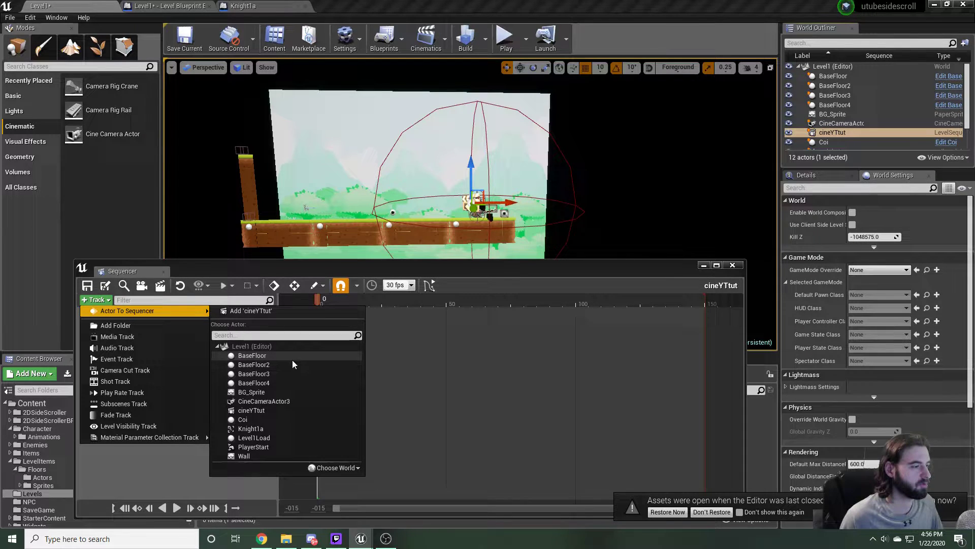
mouse_move(265, 400)
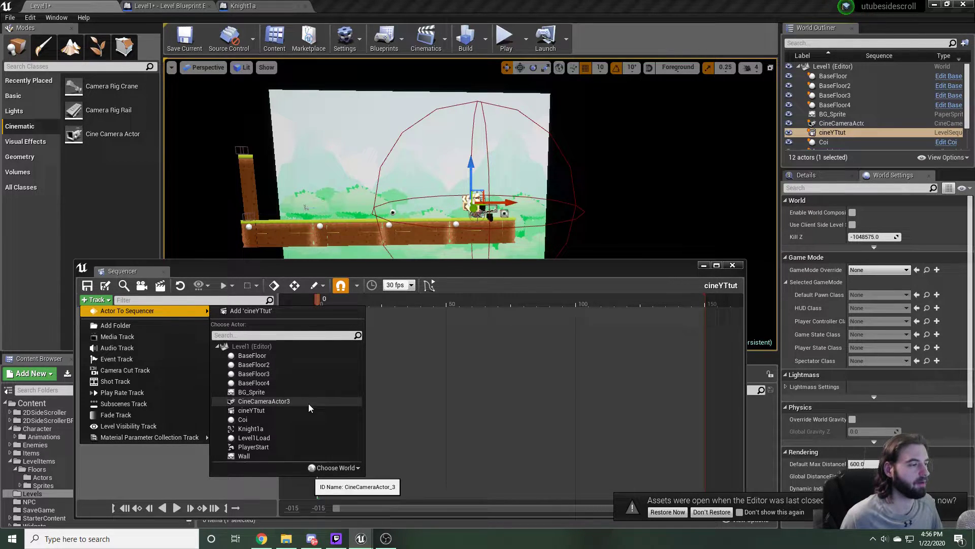
mouse_move(282, 404)
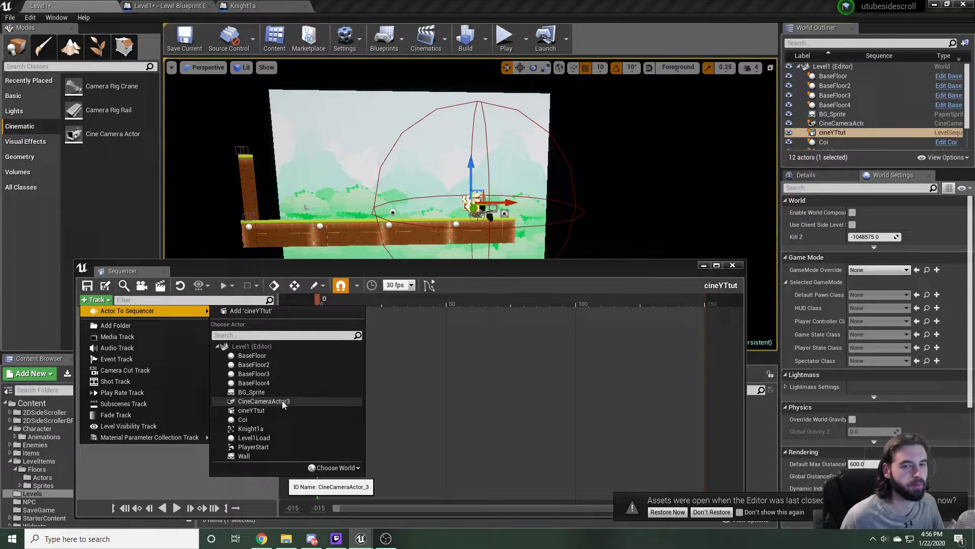
click(264, 401)
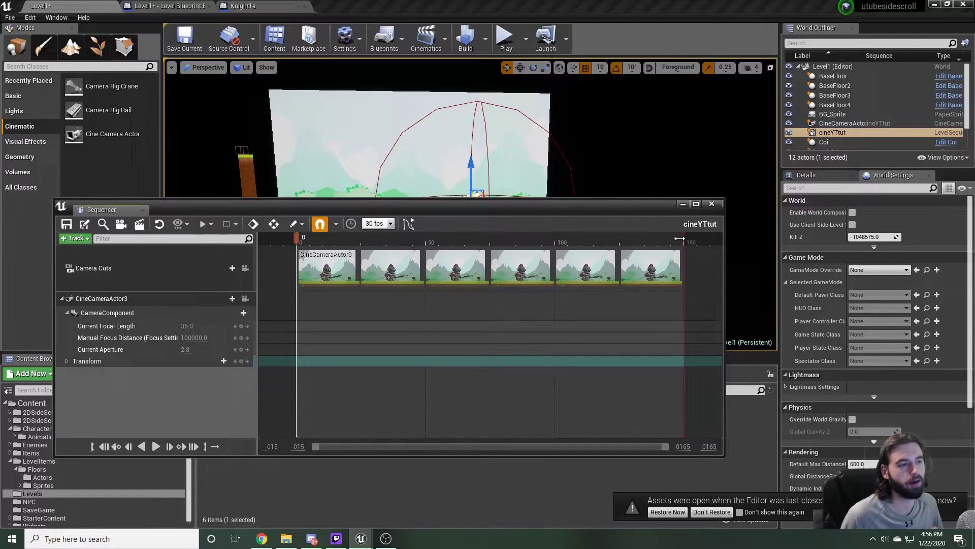
click(459, 242)
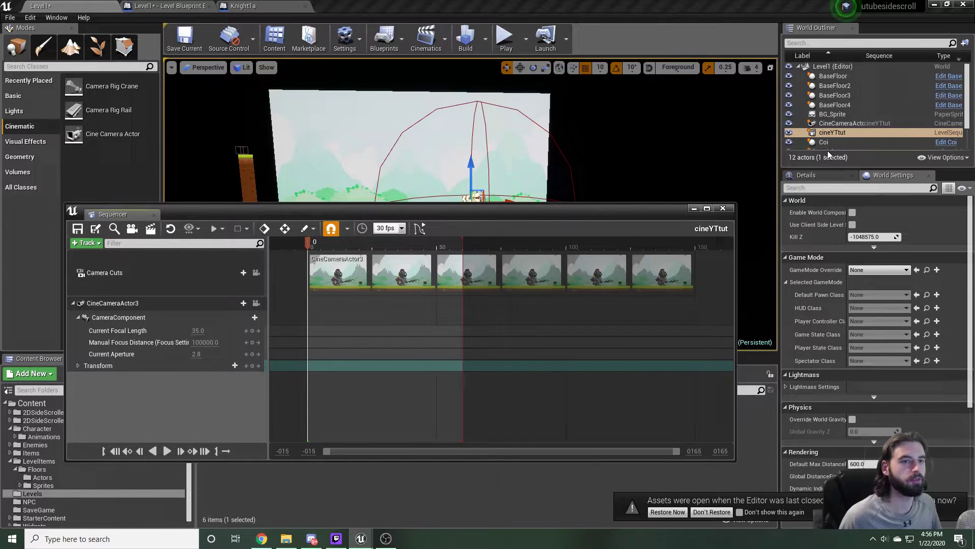
mouse_move(833, 132)
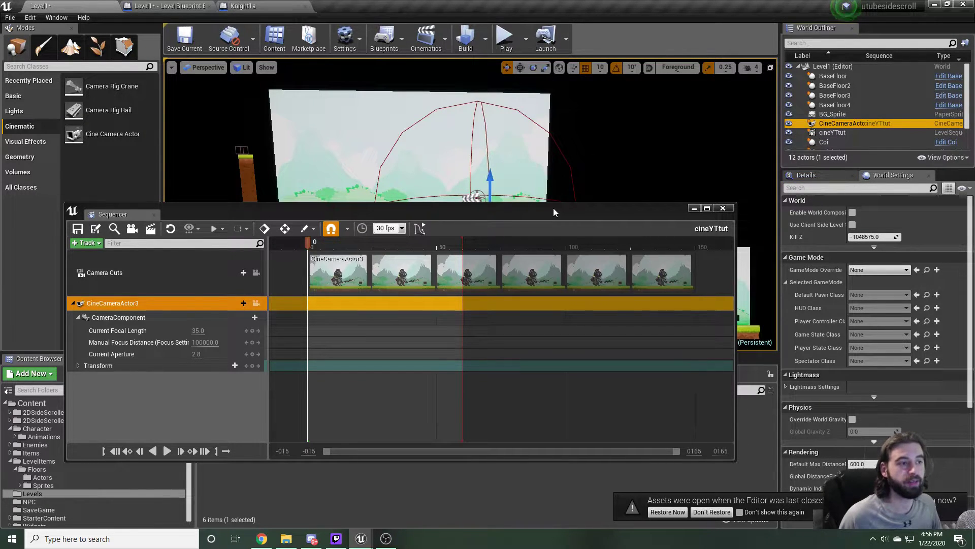
mouse_move(542, 211)
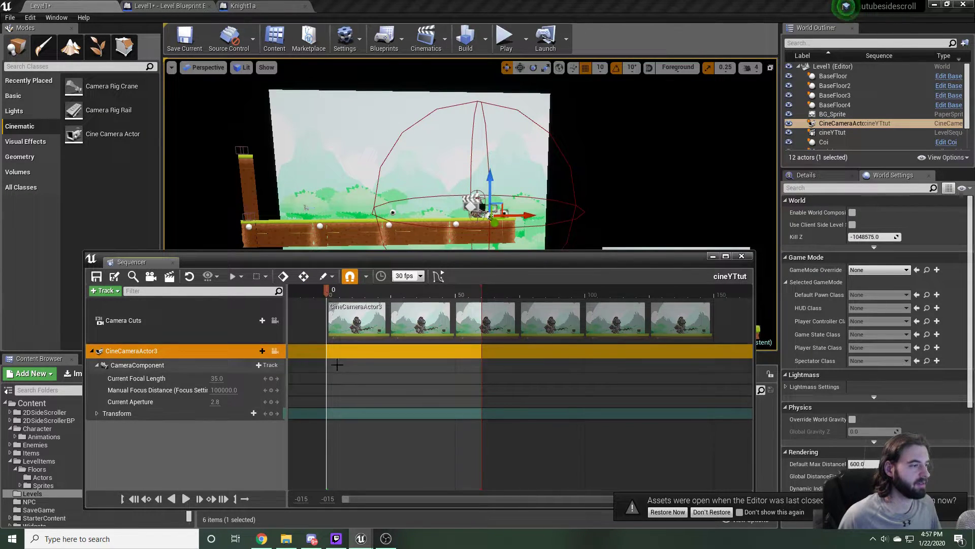
mouse_move(208, 360)
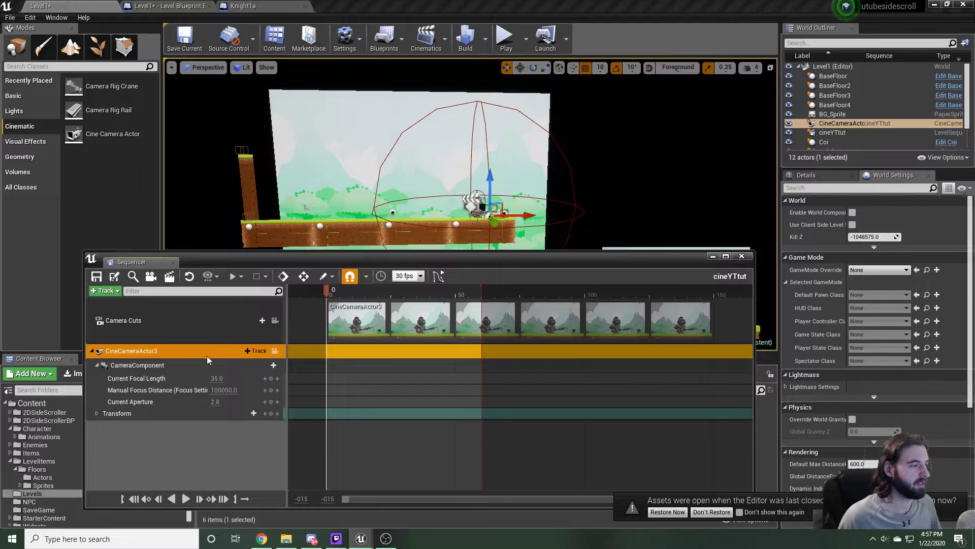
- Key CineCameraActor3's starting focal length, focus, aperture and transform at frame 0
click(325, 276)
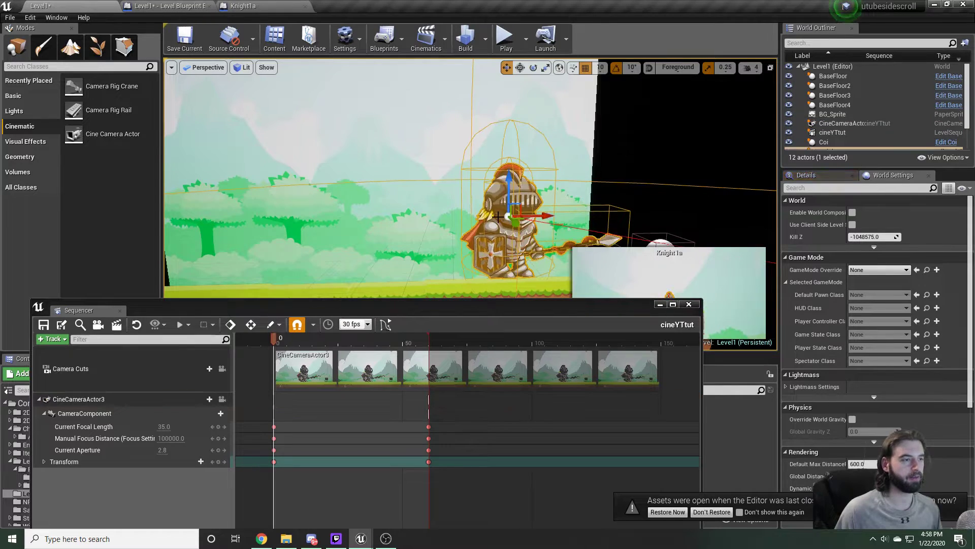
- Check Knight1a's sphere collision, then return to the Level1 editor
click(239, 7)
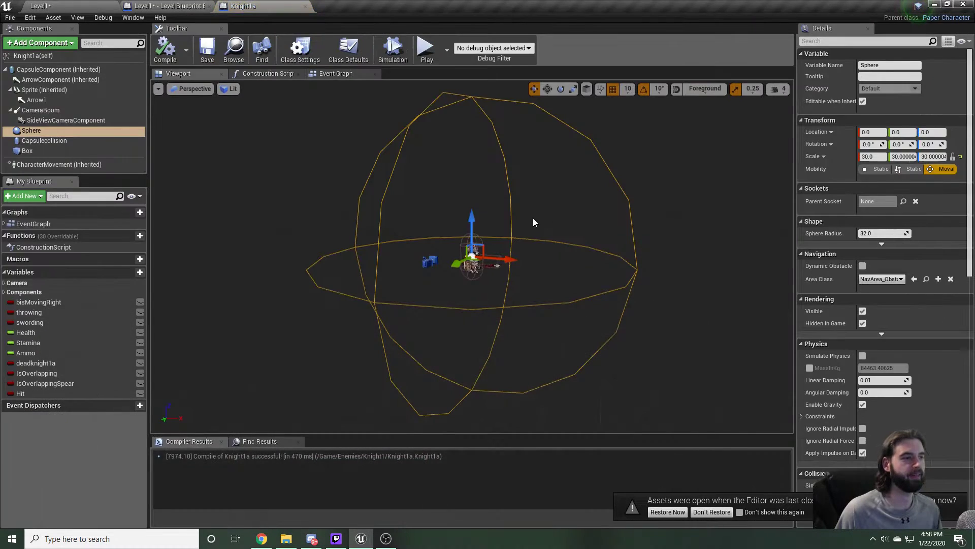
mouse_move(179, 73)
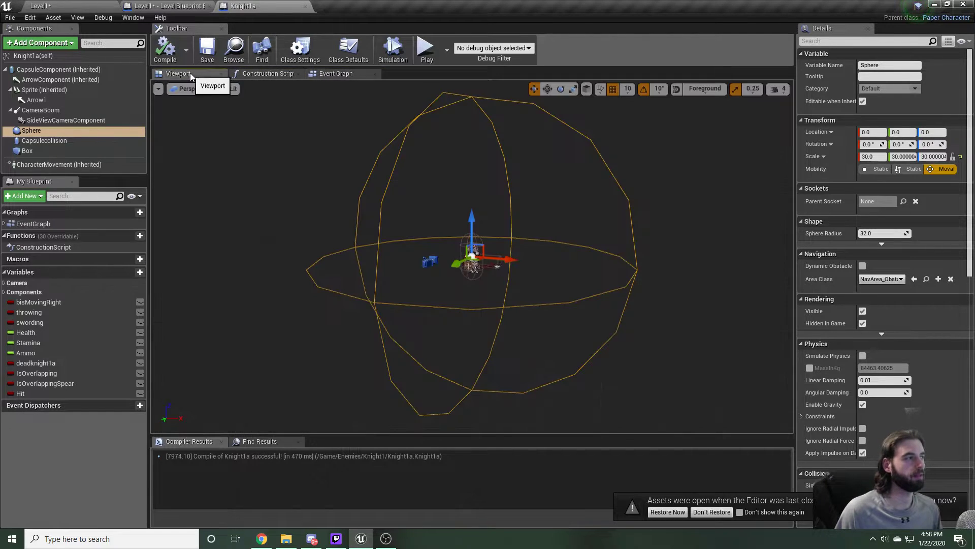
mouse_move(208, 50)
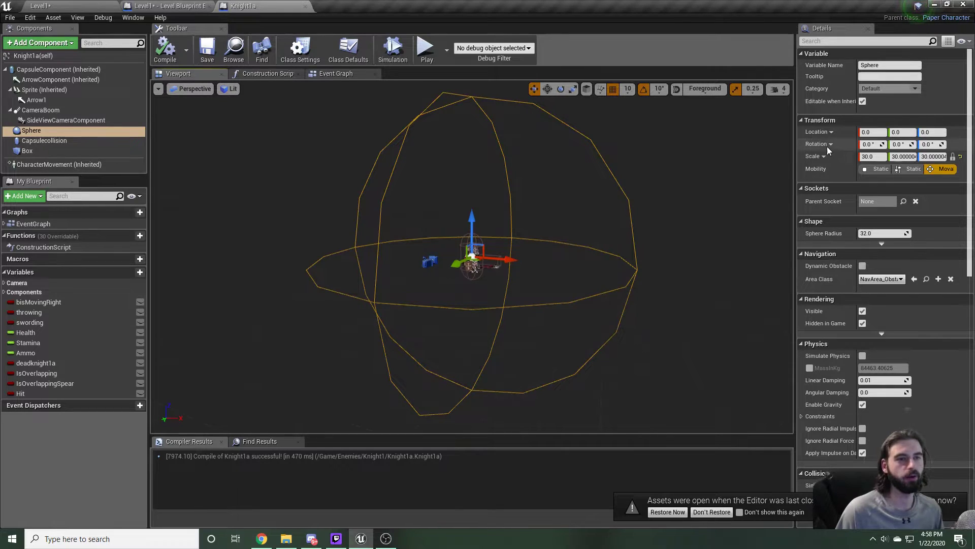
mouse_move(429, 120)
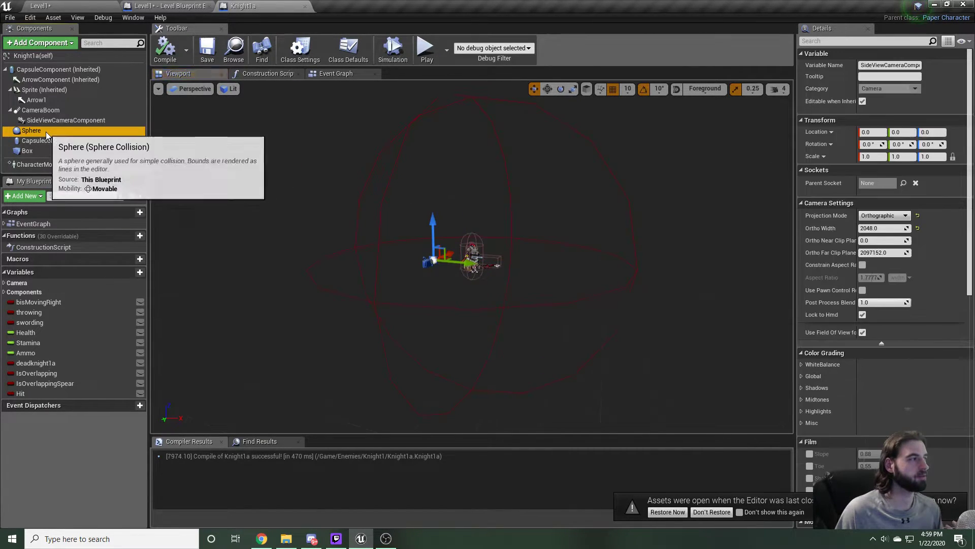
click(31, 130)
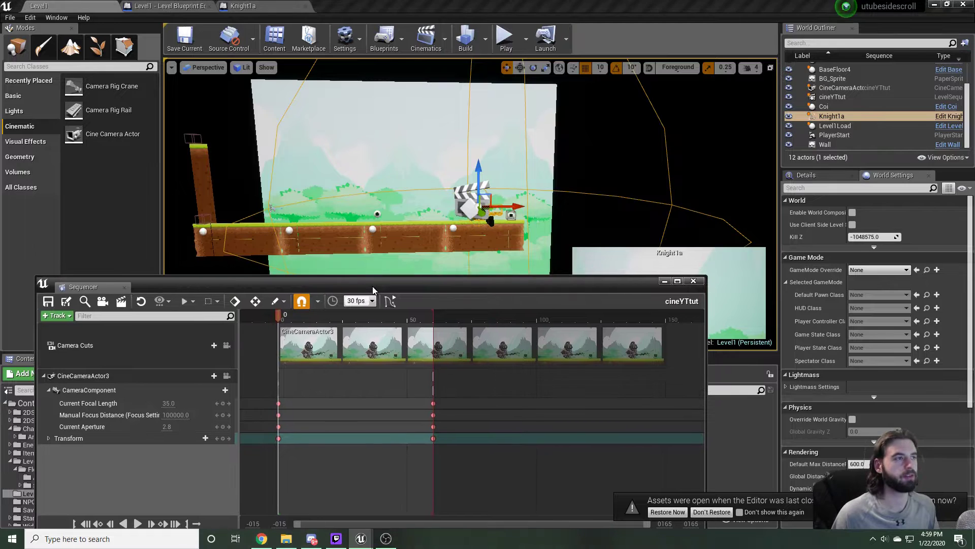
- Bring up Level1's level blueprint from the Blueprints options
click(384, 39)
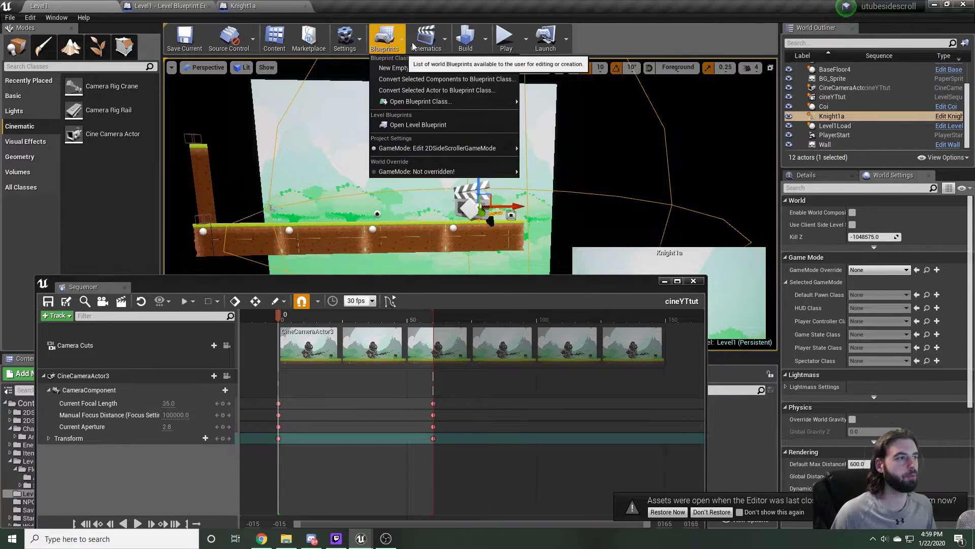
mouse_move(418, 125)
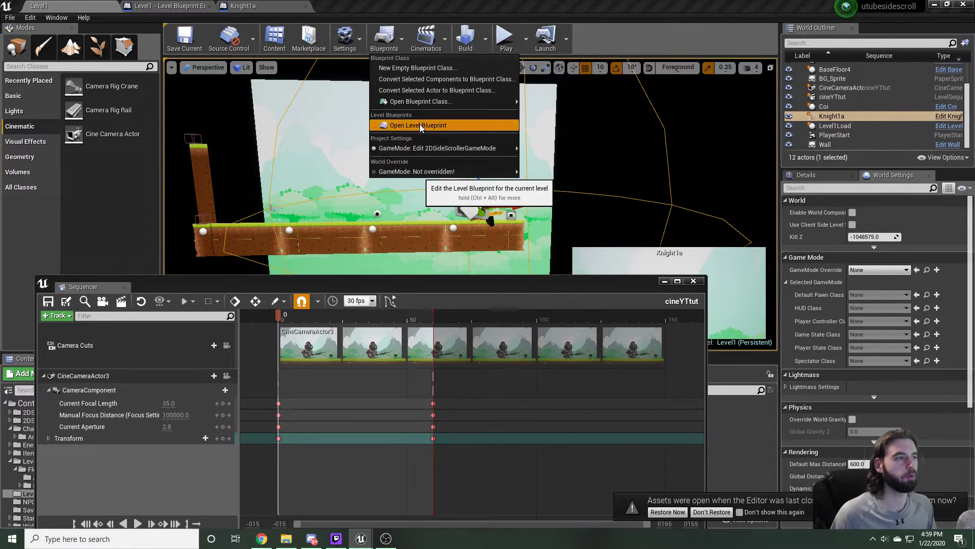
click(417, 125)
text(c)
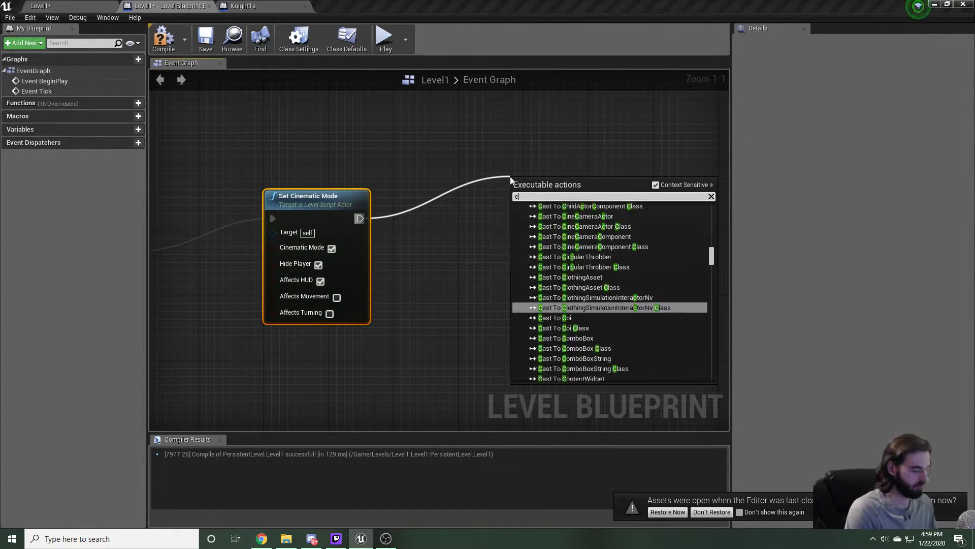
- Add a Create Level Sequence Player node after Set Cinematic Mode, using cineYTtut
text(ine)
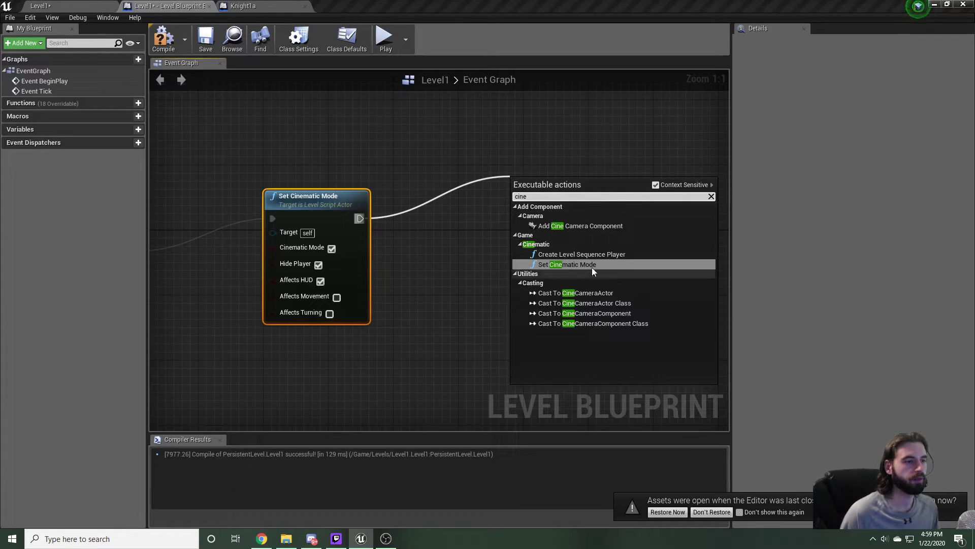
click(581, 254)
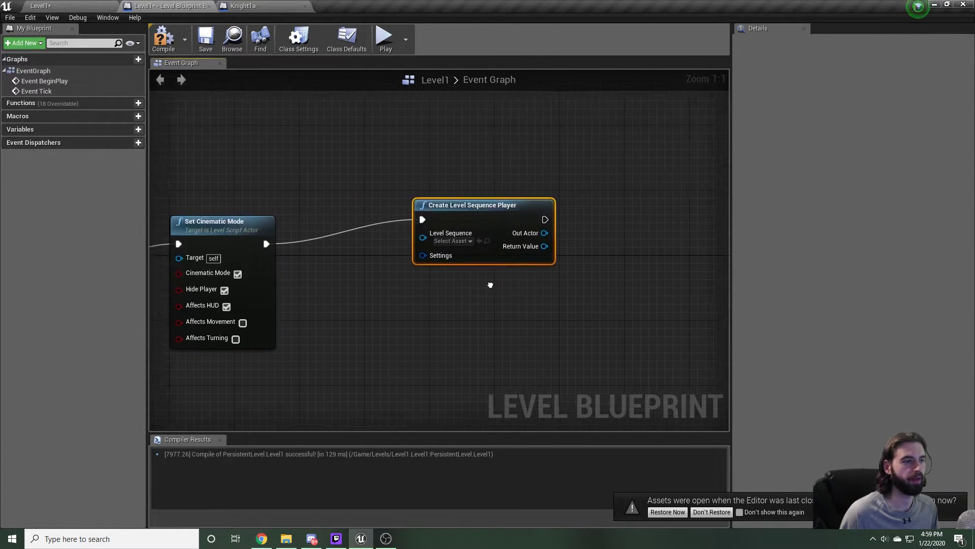
click(451, 241)
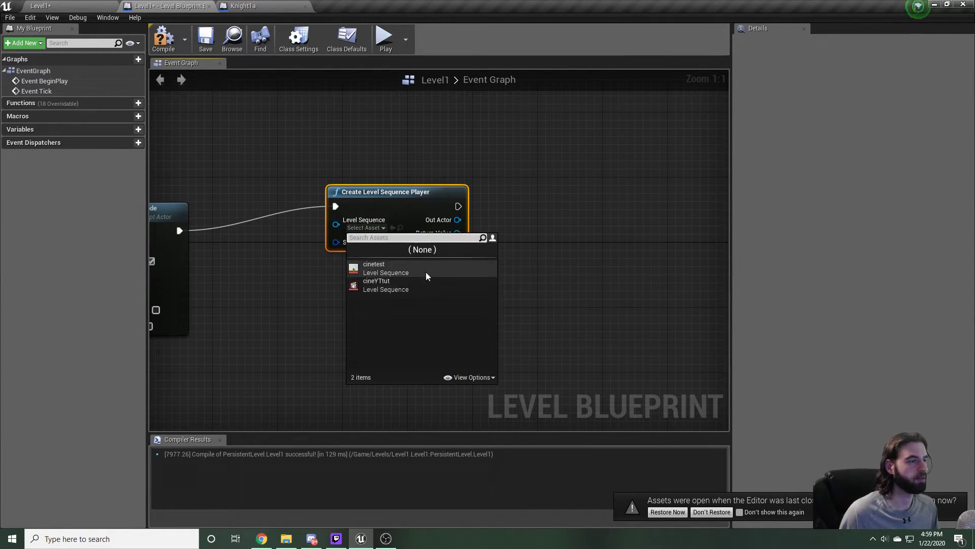
mouse_move(393, 293)
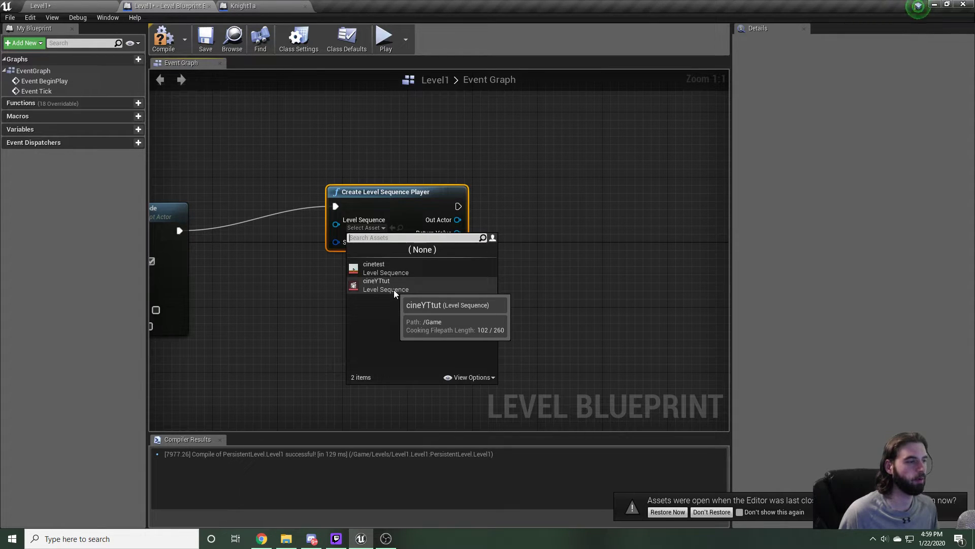
click(376, 281)
text(play)
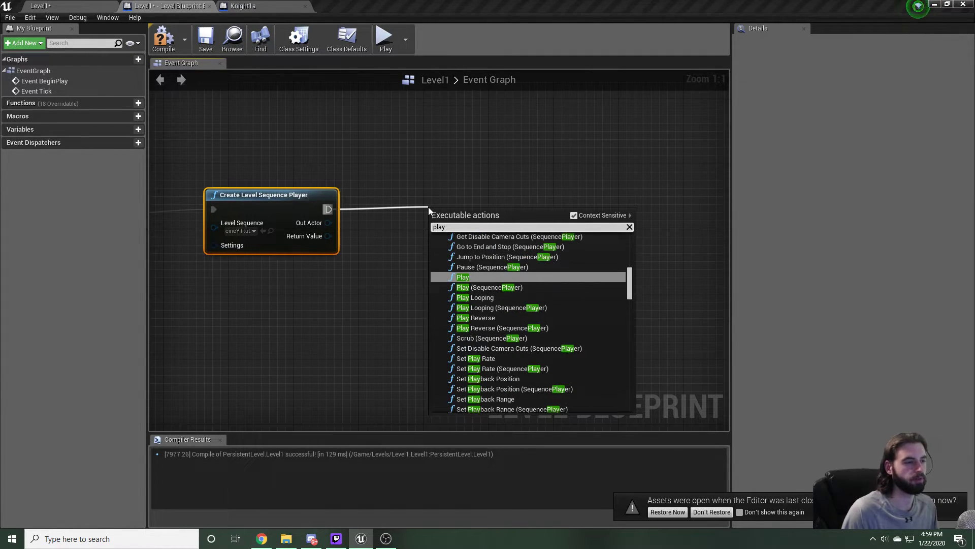
- Chain a Play node on the sequence player, then a Set Cinematic Mode node switched off
click(463, 276)
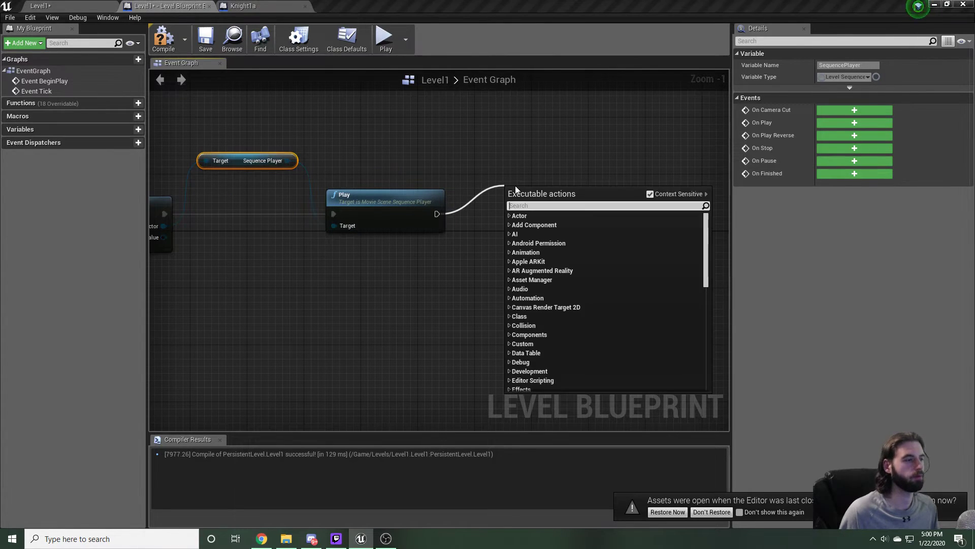
text(cine)
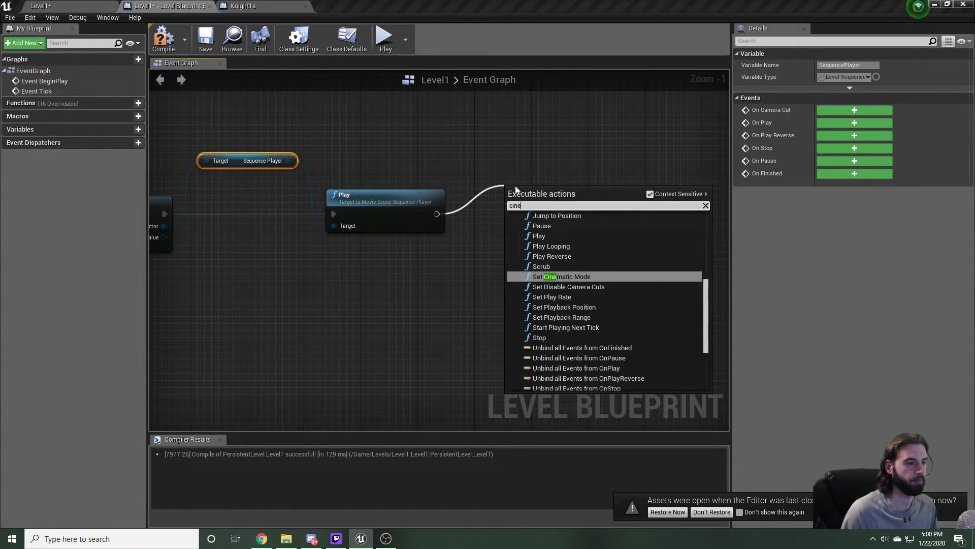
click(563, 277)
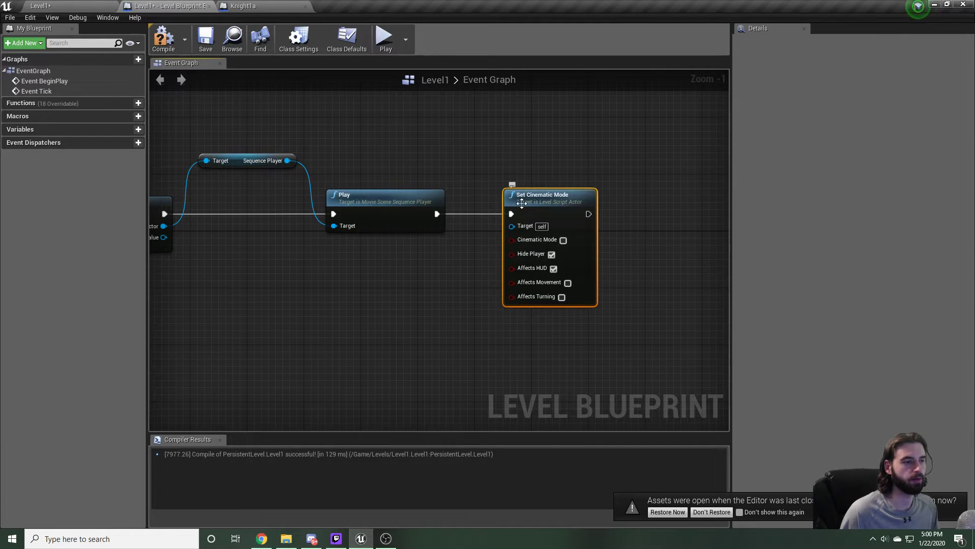
mouse_move(545, 242)
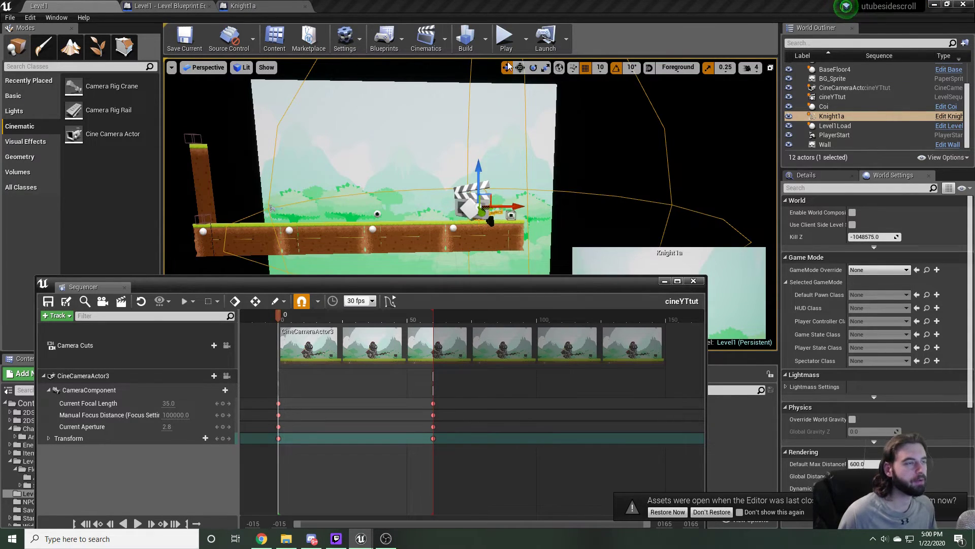
mouse_move(505, 36)
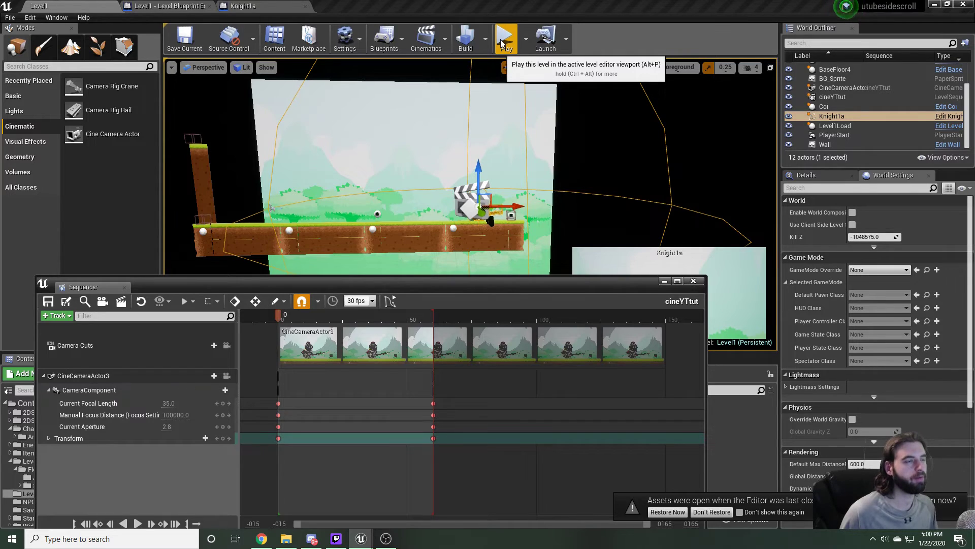
- Play Level1, stop, and play again to confirm the cutscene runs on start
click(506, 39)
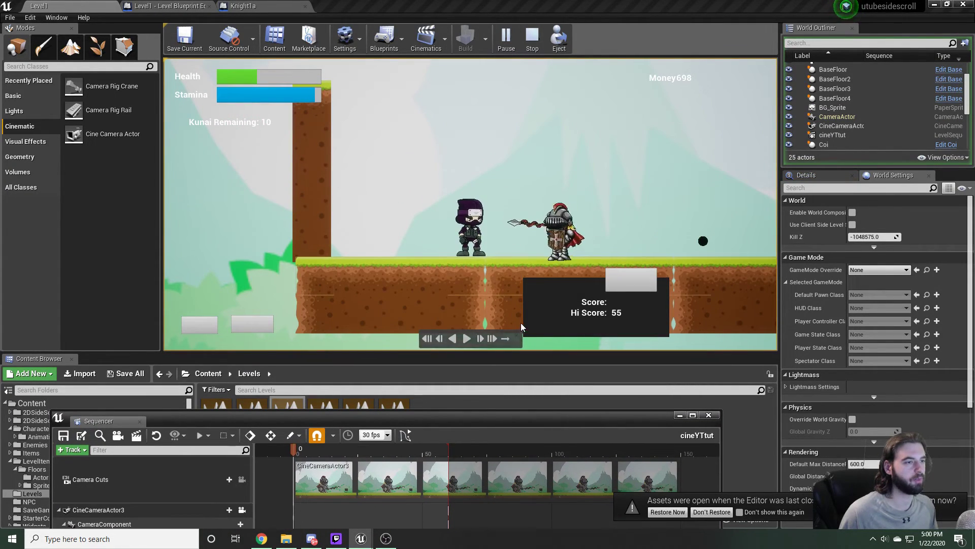
click(531, 38)
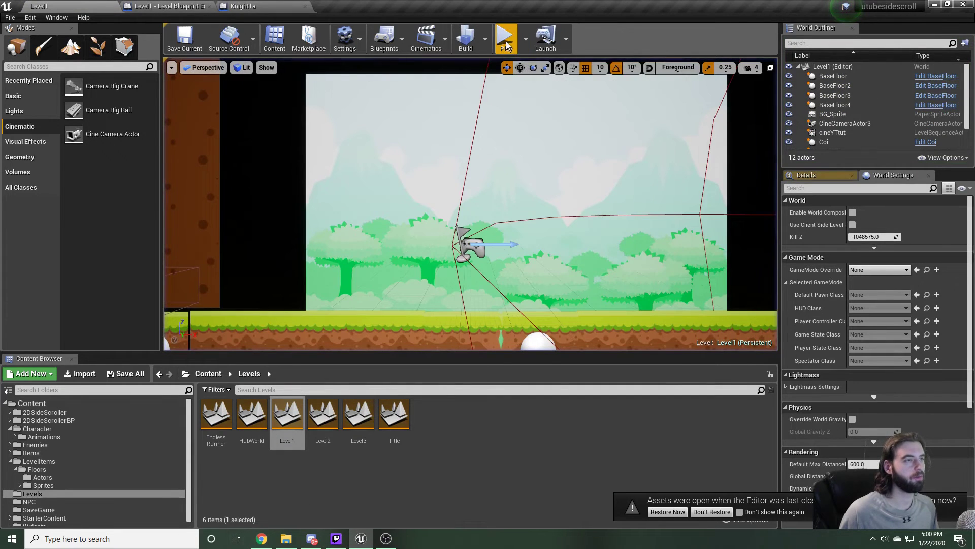
click(505, 39)
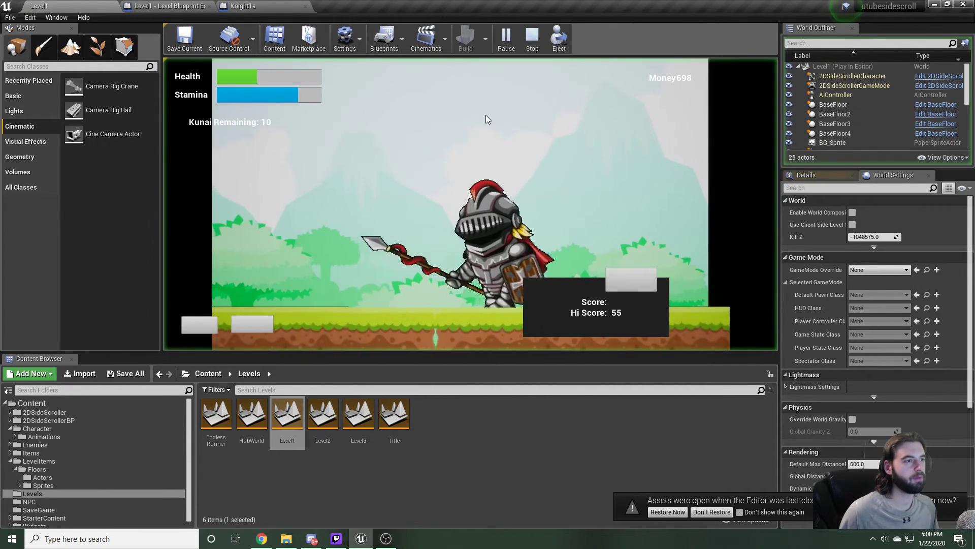